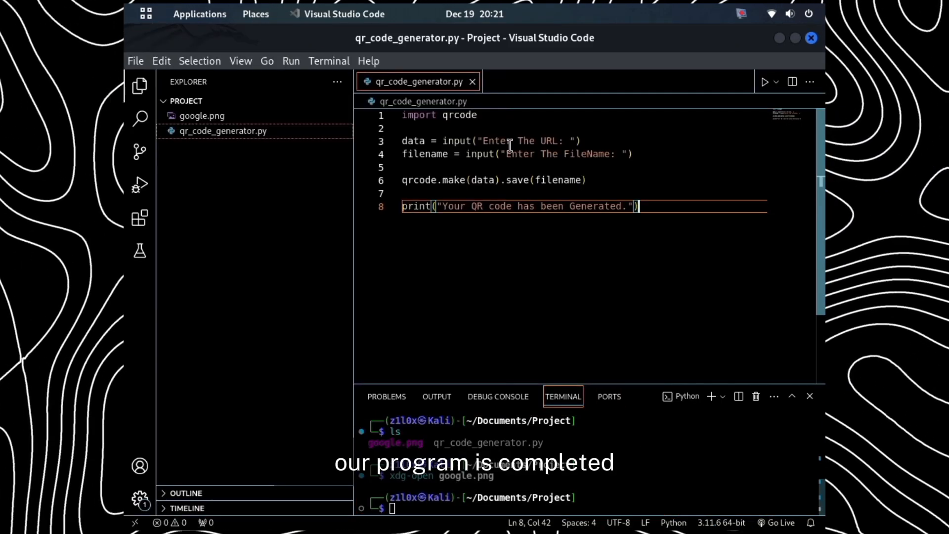
type("import argpraser")
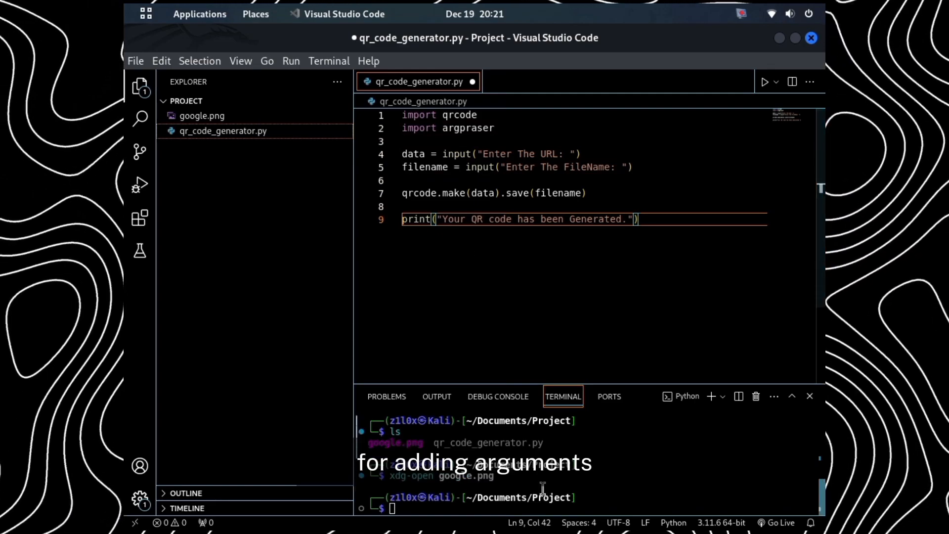